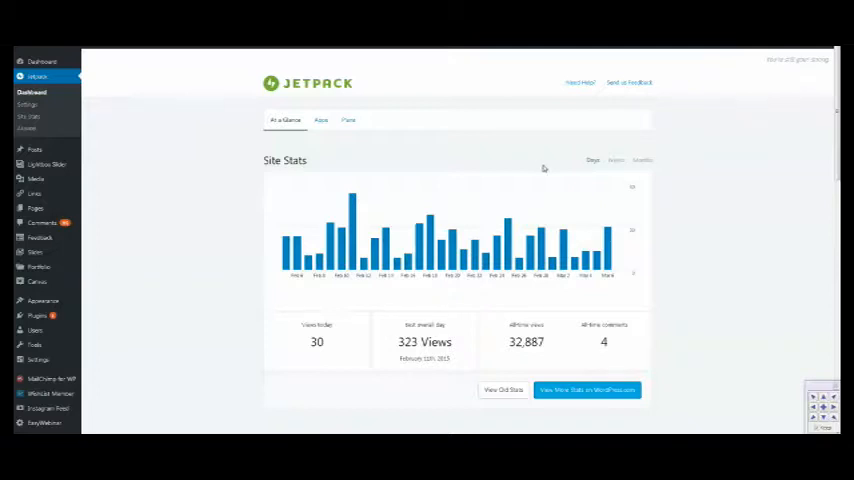
# - Expand the Site Backups feature in Jetpack Security settings and choose Upgrade
pyautogui.scroll(-3)
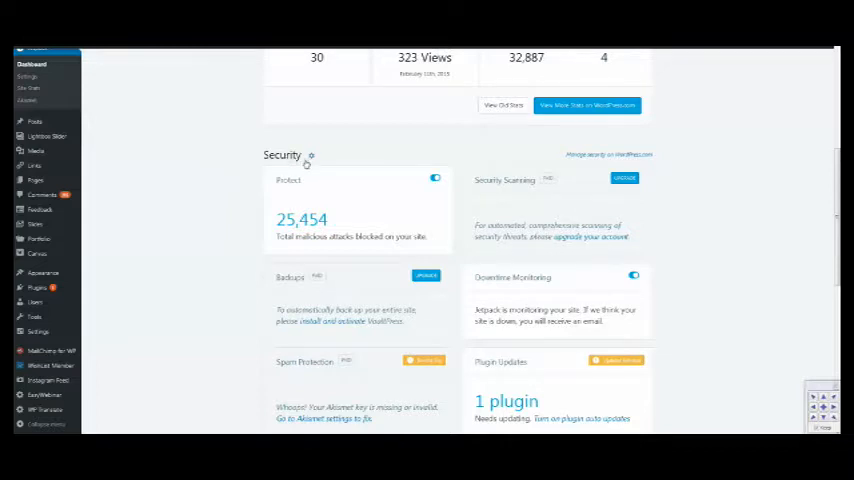
pyautogui.scroll(-3)
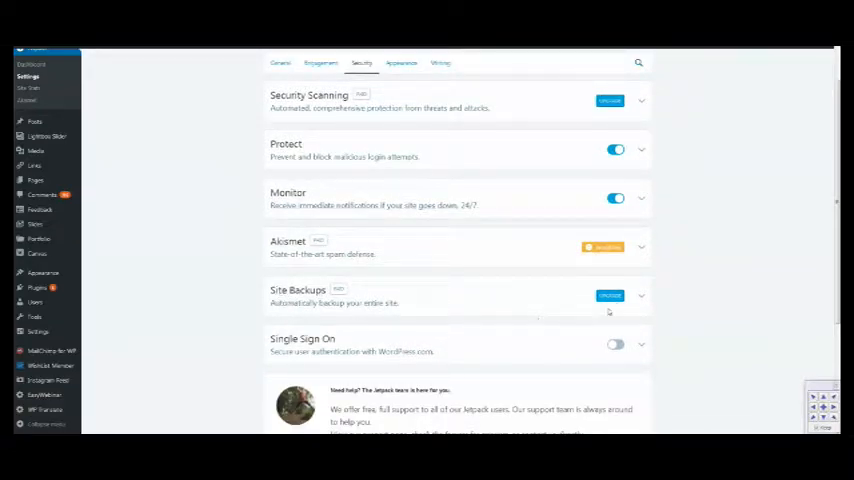
pyautogui.click(641, 297)
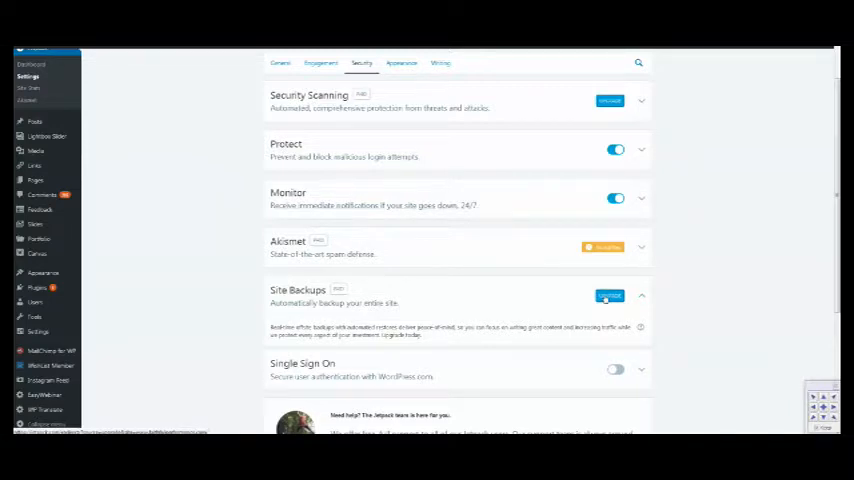
pyautogui.click(609, 296)
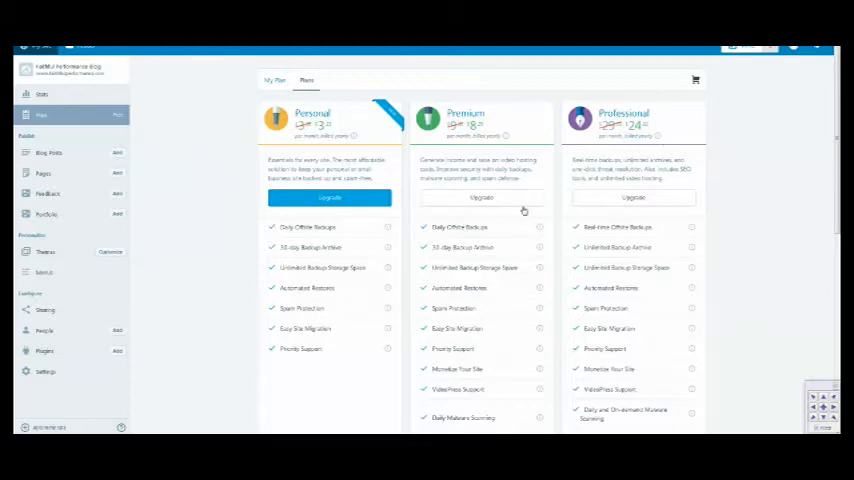
# - Compare the Personal, Premium and Professional plan features, then upgrade to Personal
pyautogui.scroll(-3)
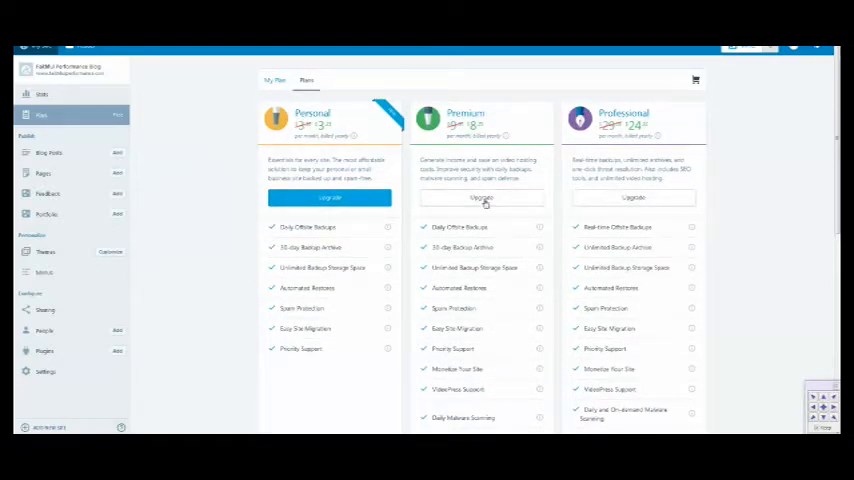
pyautogui.scroll(-3)
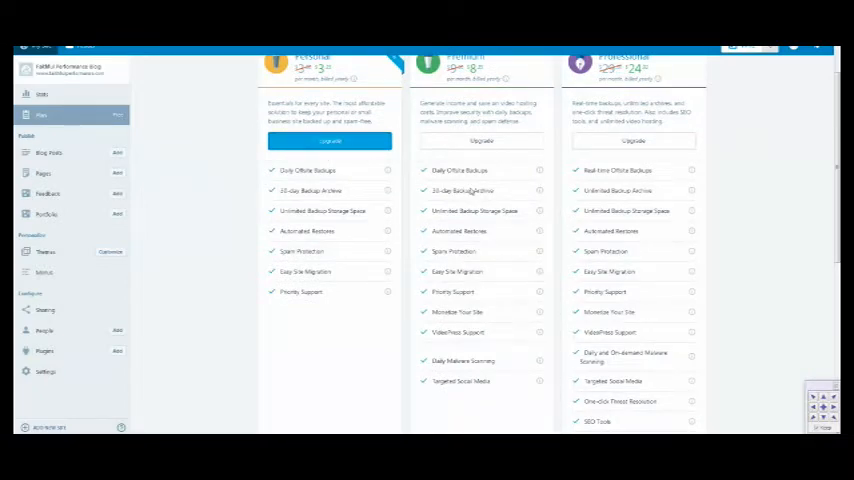
pyautogui.click(330, 140)
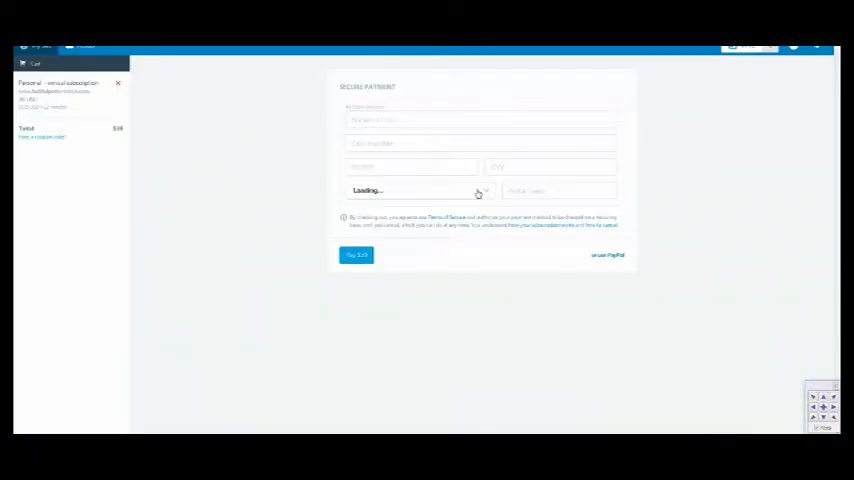